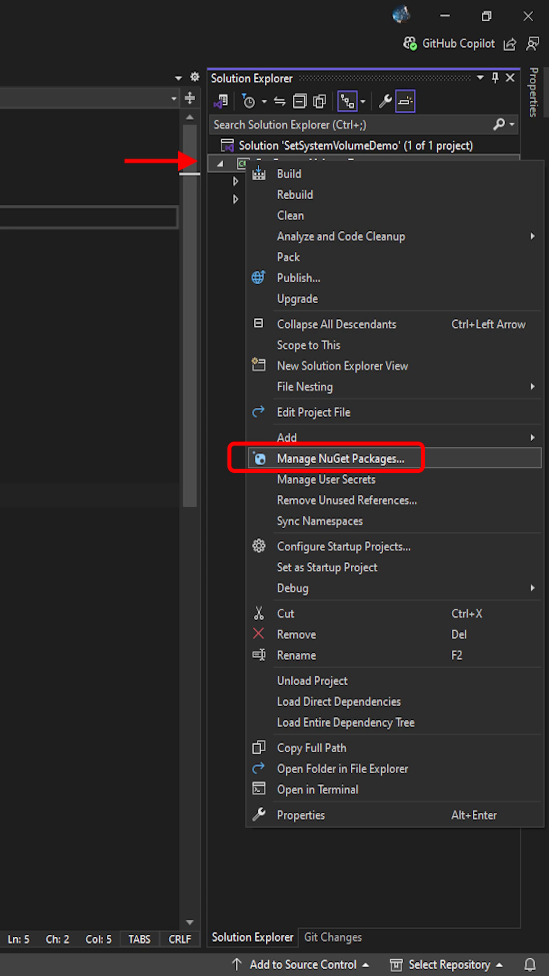
Select the NAudio package in NuGet Package Manager for SetSystemVolumeDemo to install it
left_click(338, 458)
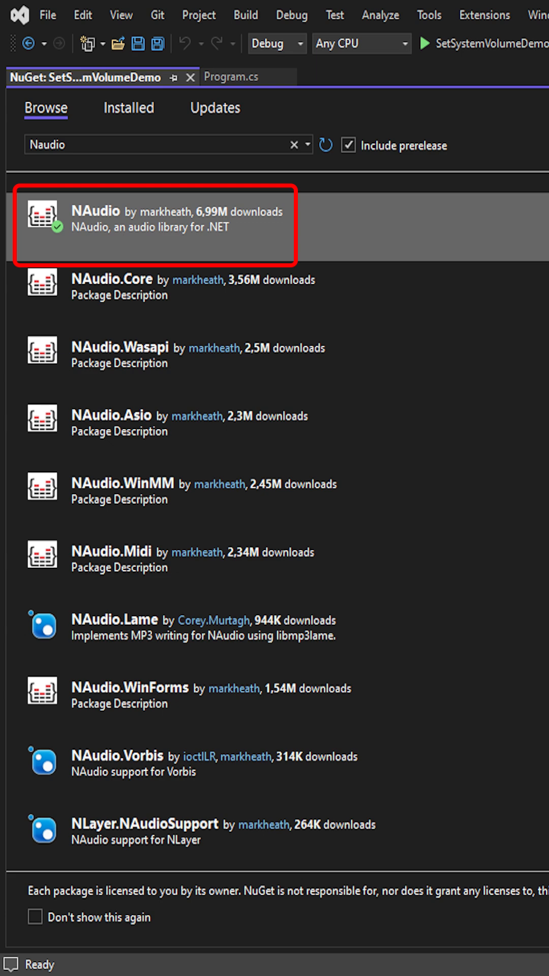
left_click(234, 75)
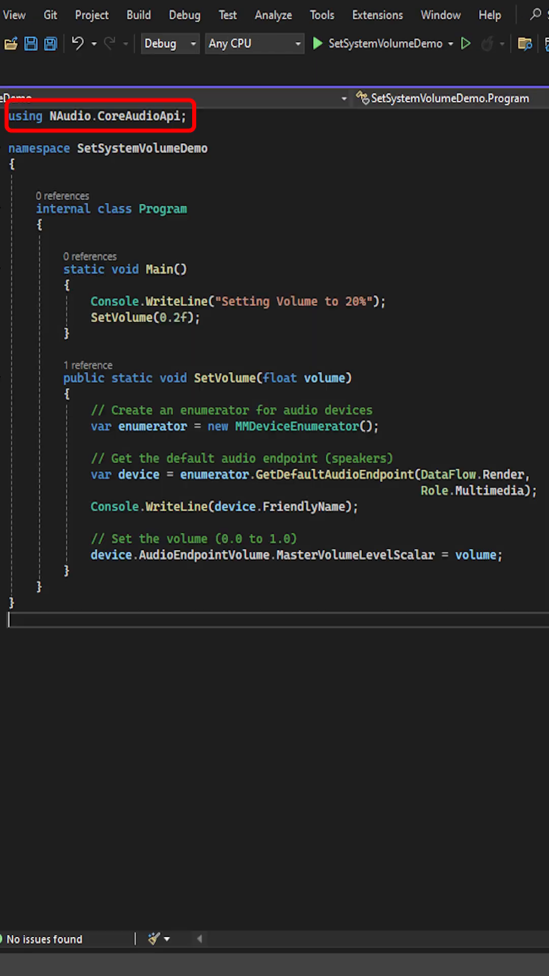